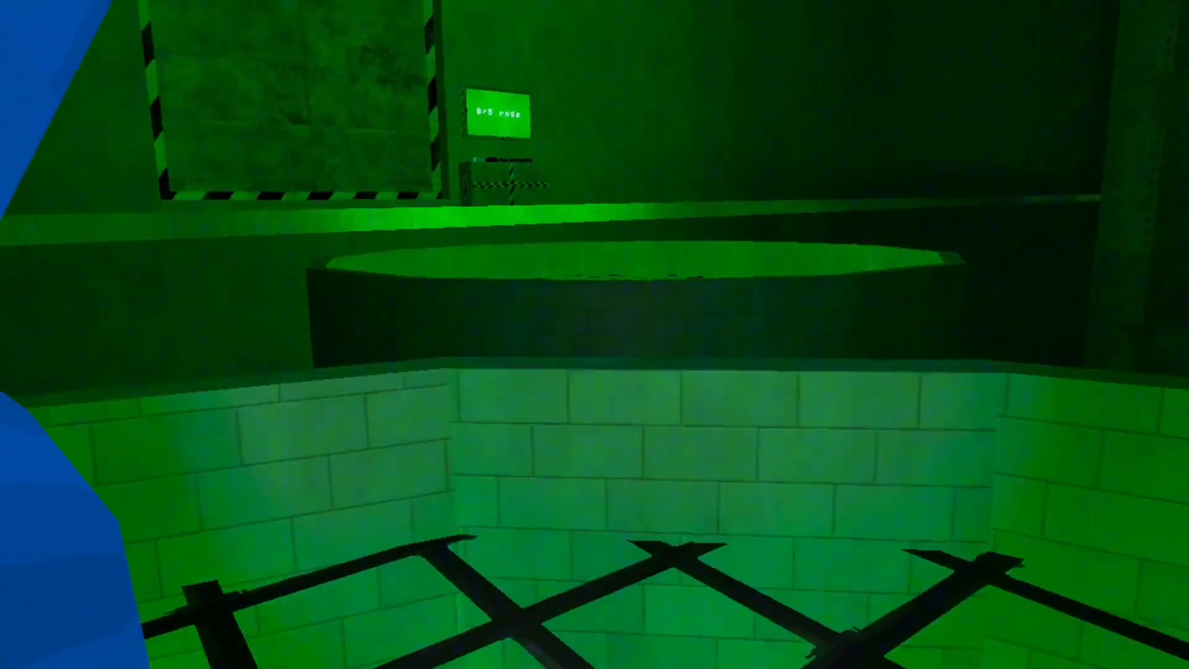
{"action": "mouse_move", "coordinate": [595, 334]}
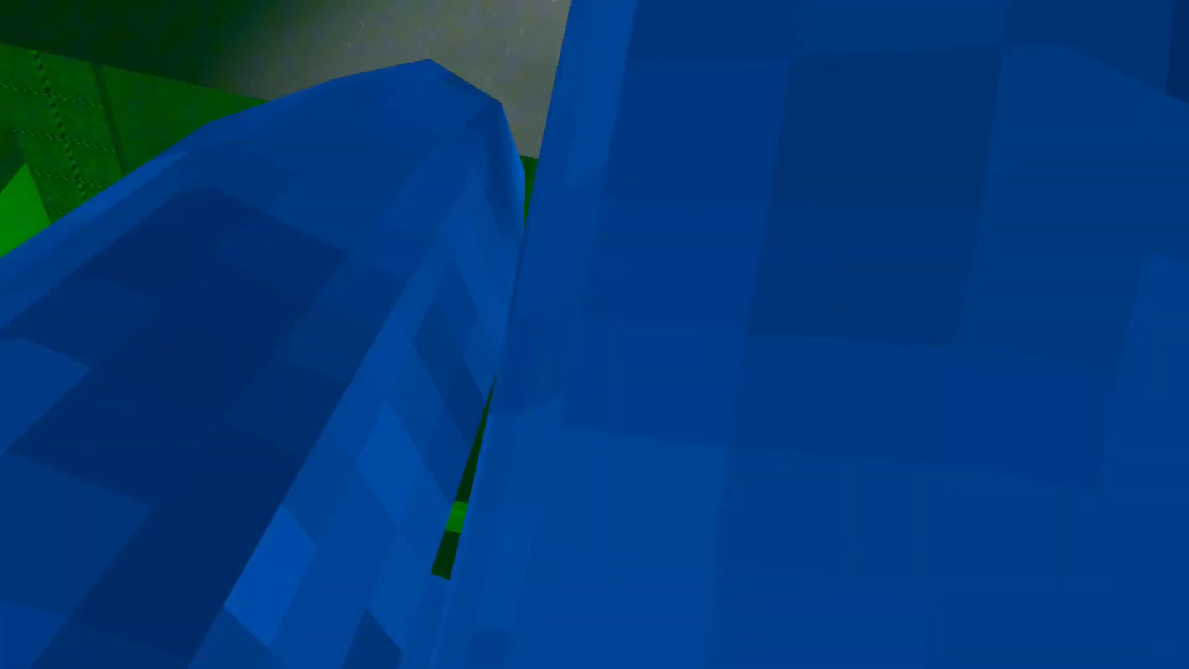
{"action": "mouse_move", "coordinate": [594, 335]}
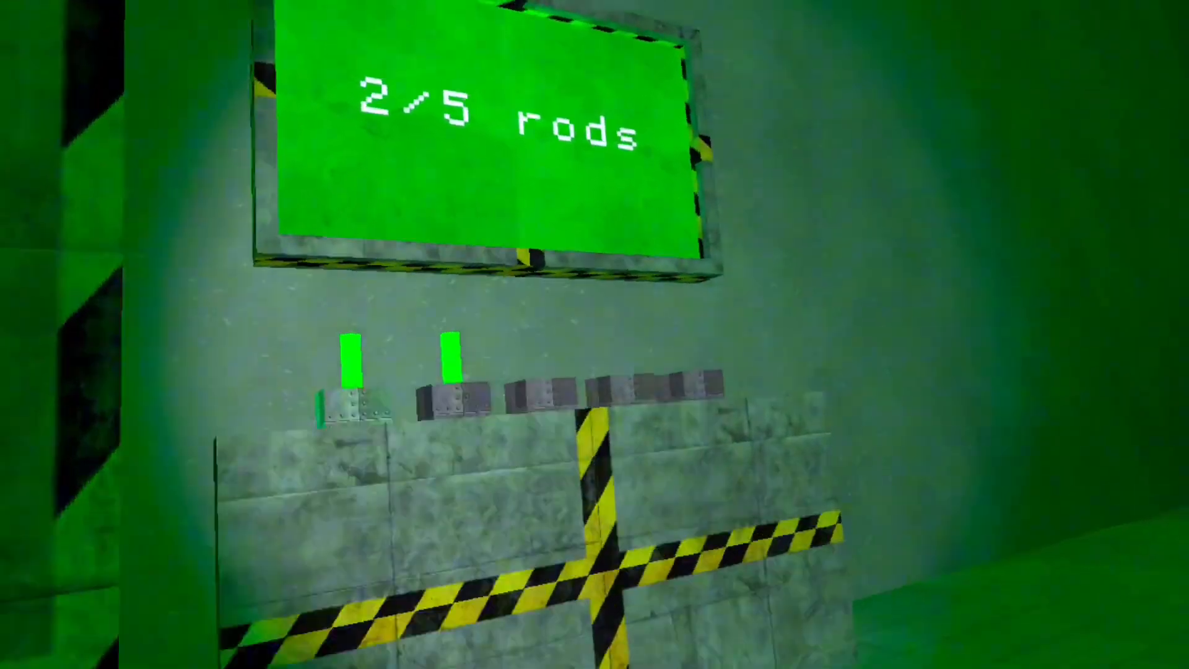
{"action": "mouse_move", "coordinate": [595, 335]}
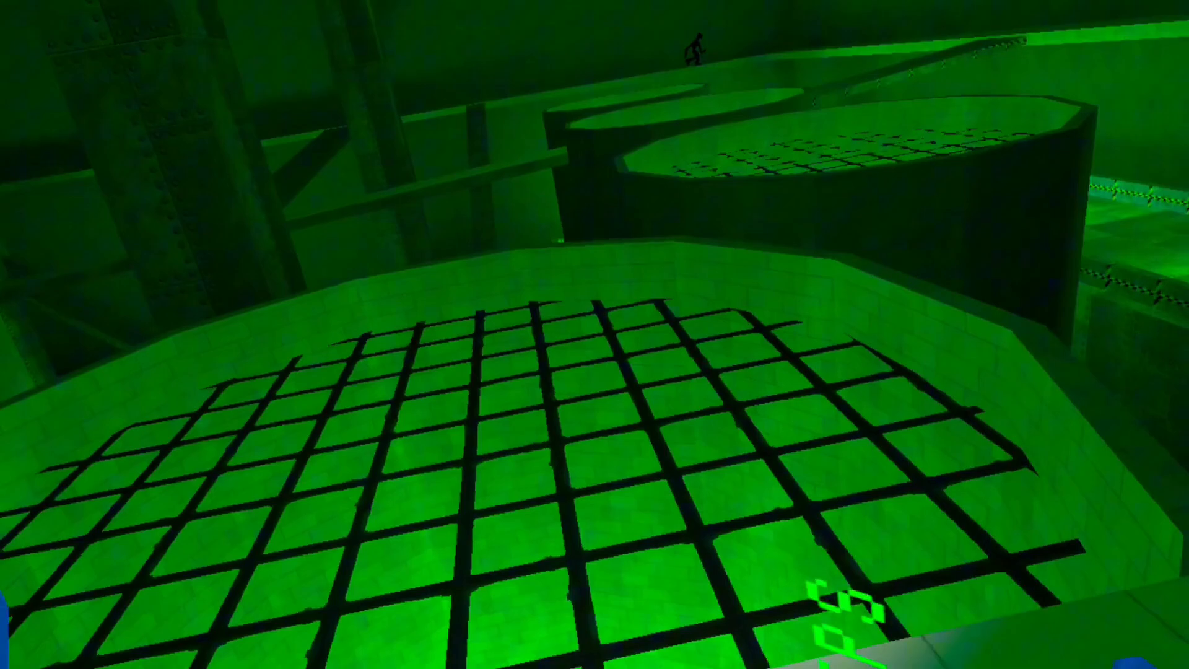